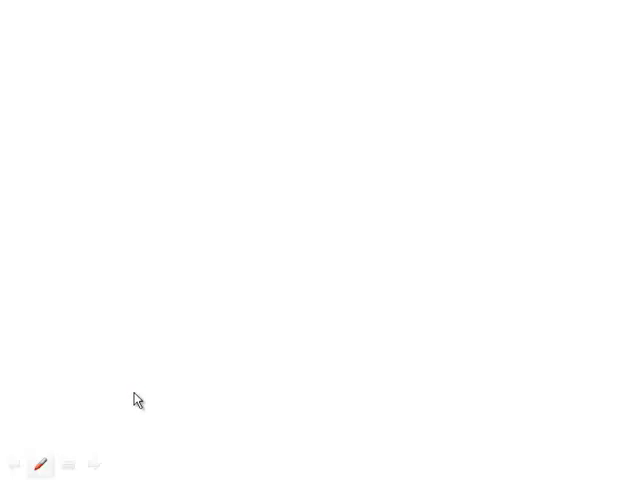
mouse_move(146, 396)
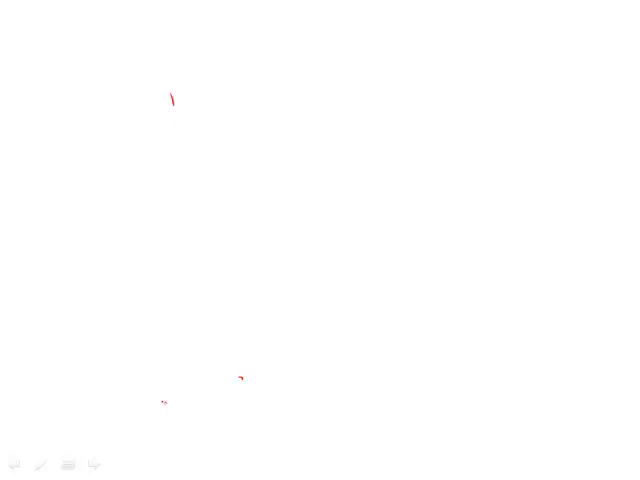
- Finish the red circled B, handwrite letters beneath it, then strike them out with a diagonal stroke
left_click_drag(170, 90, 176, 136)
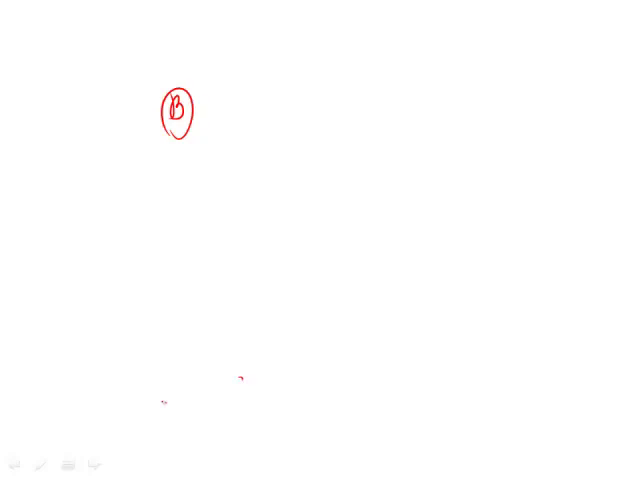
left_click_drag(184, 168, 190, 210)
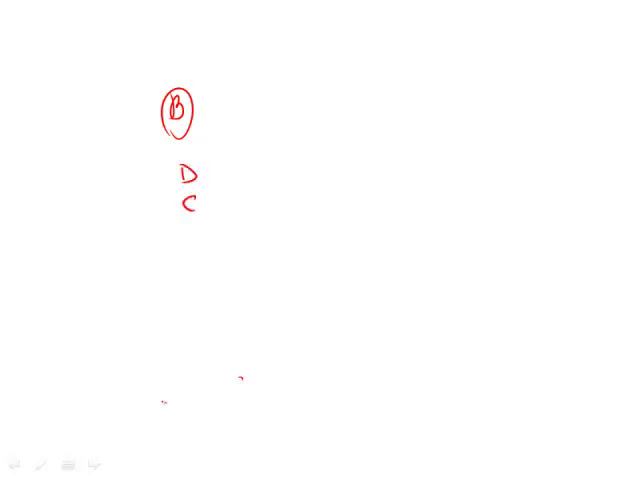
left_click_drag(200, 160, 182, 216)
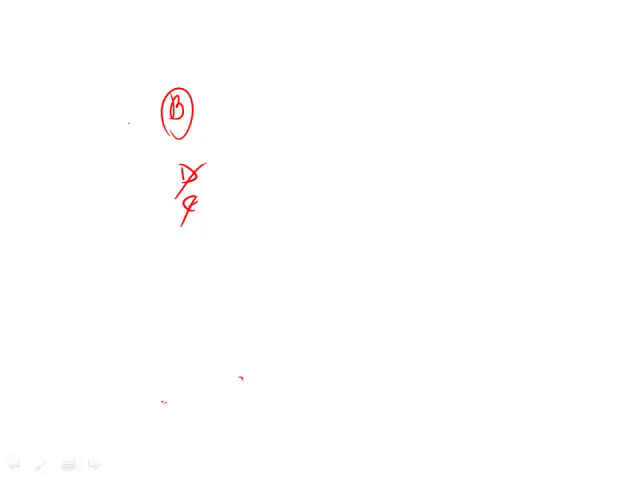